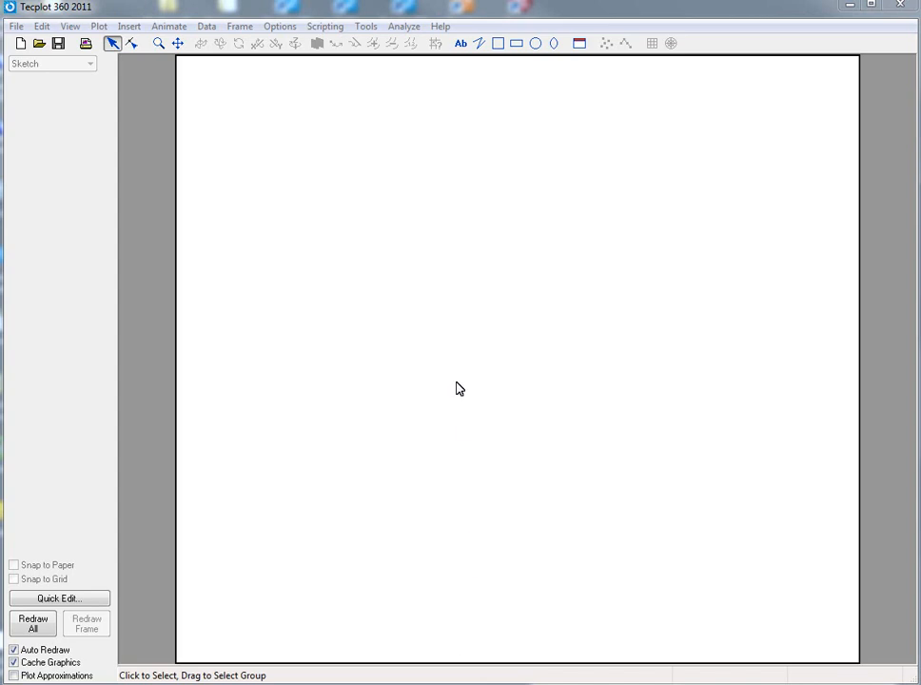
Start a new empty layout and reopen the File menu for data loading
left_click(19, 44)
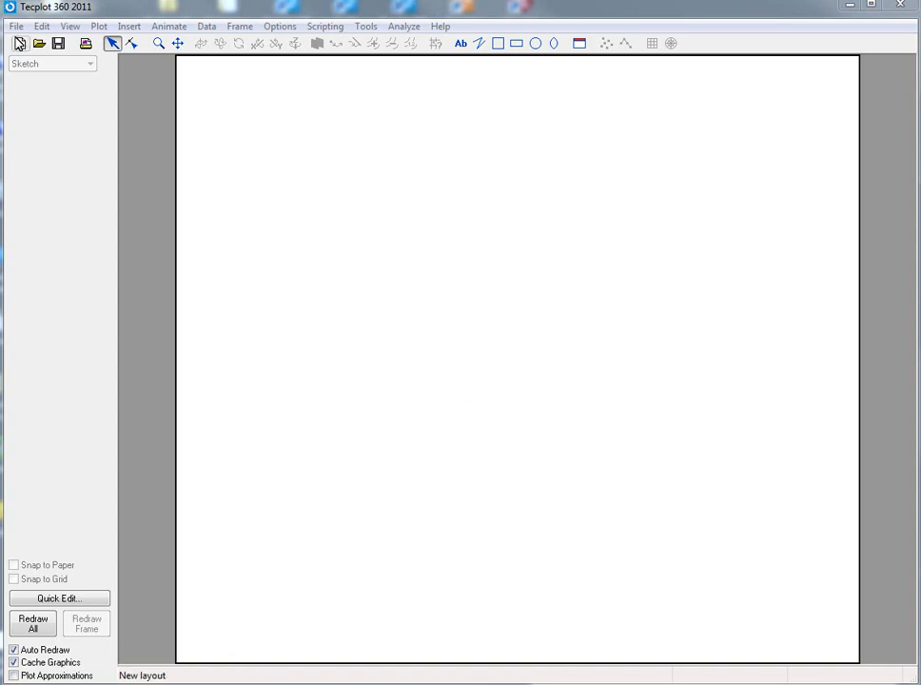
left_click(15, 26)
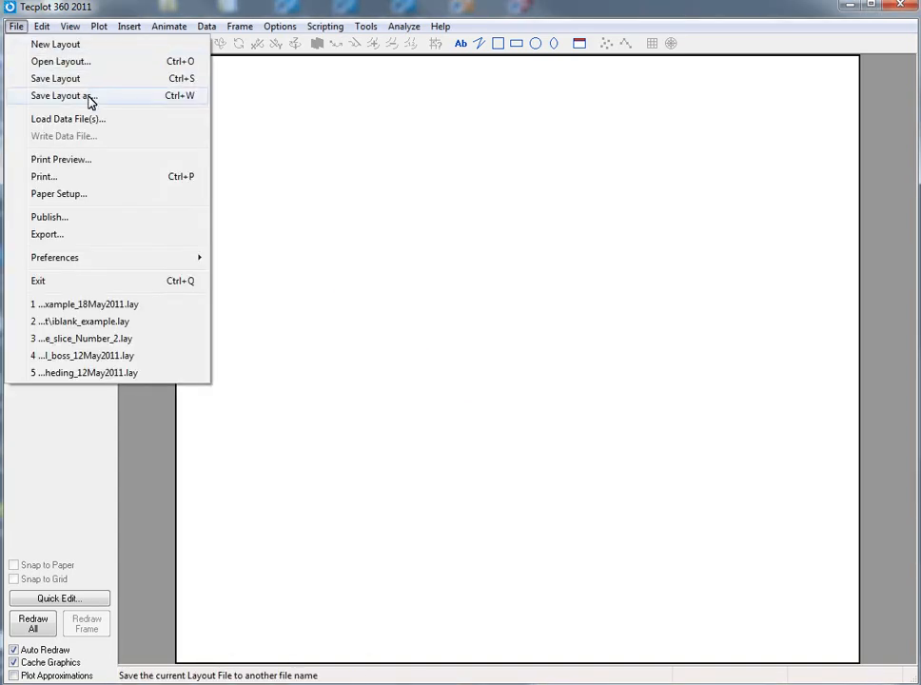
mouse_move(103, 118)
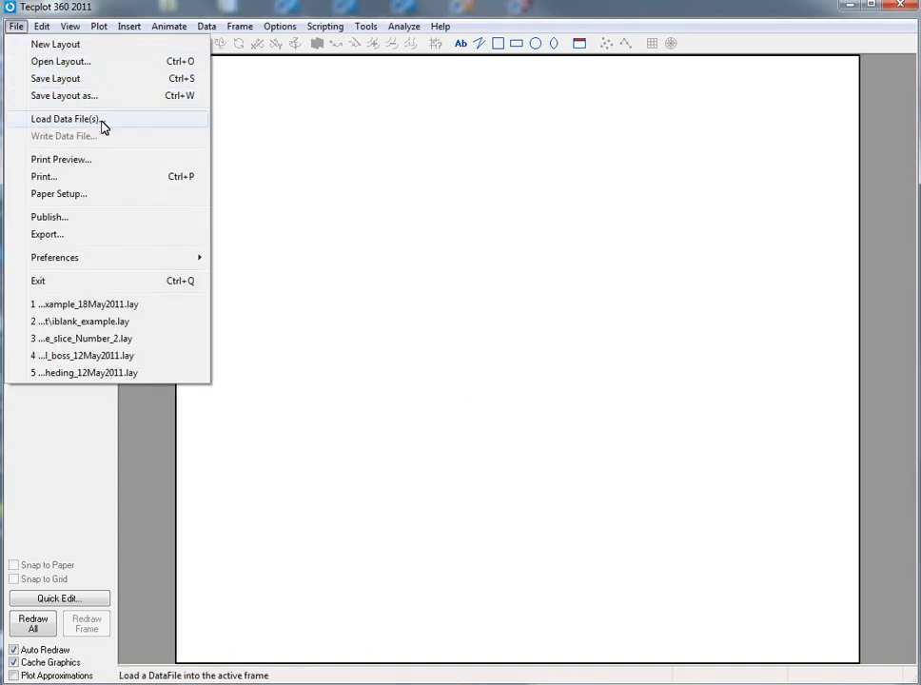
Choose the PLOT3D Loader and clear the previously listed grid and solution files
left_click(64, 117)
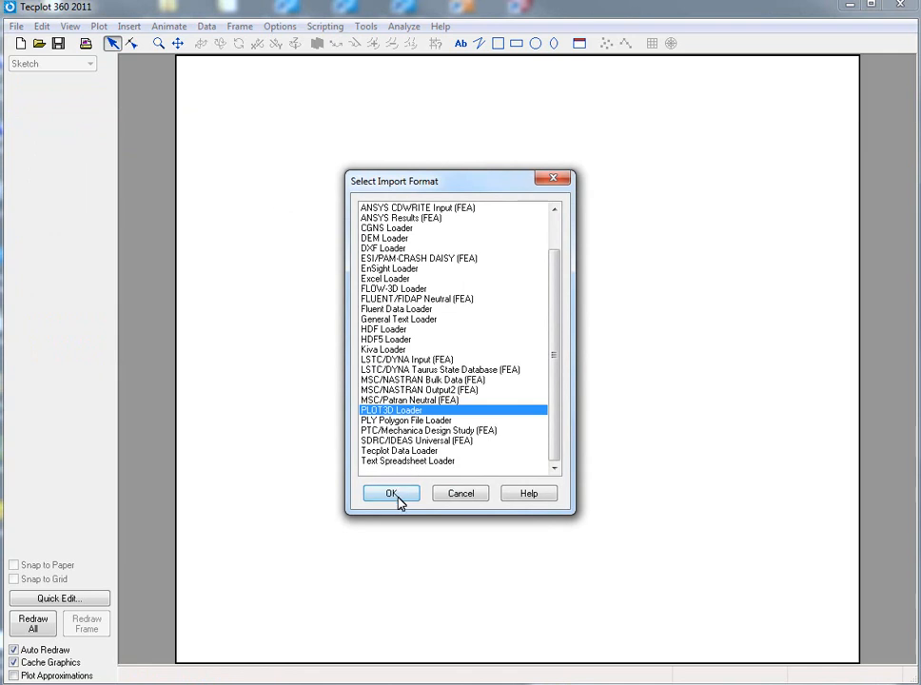
left_click(390, 493)
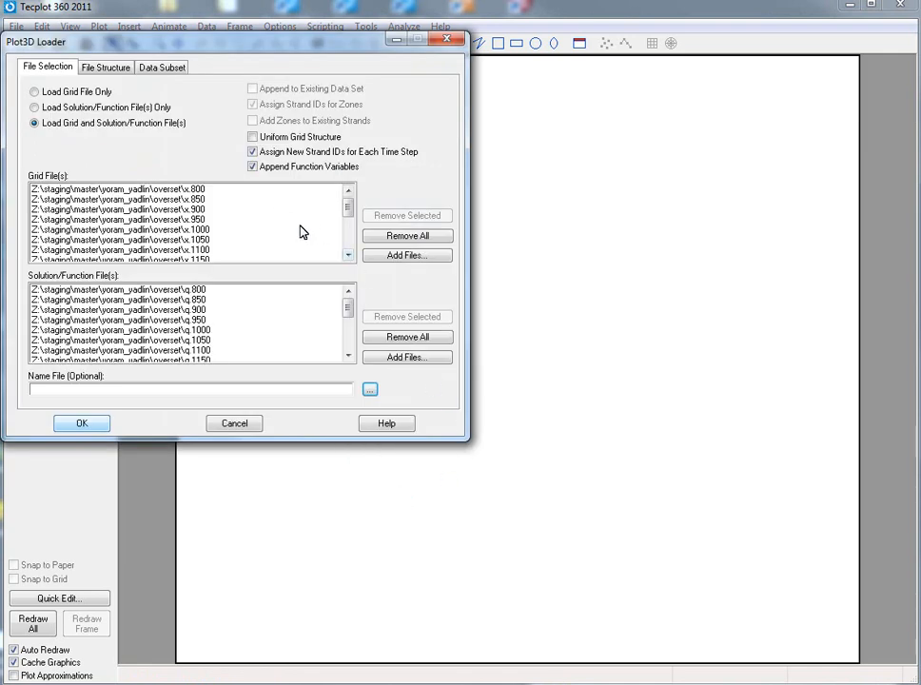
left_click(118, 209)
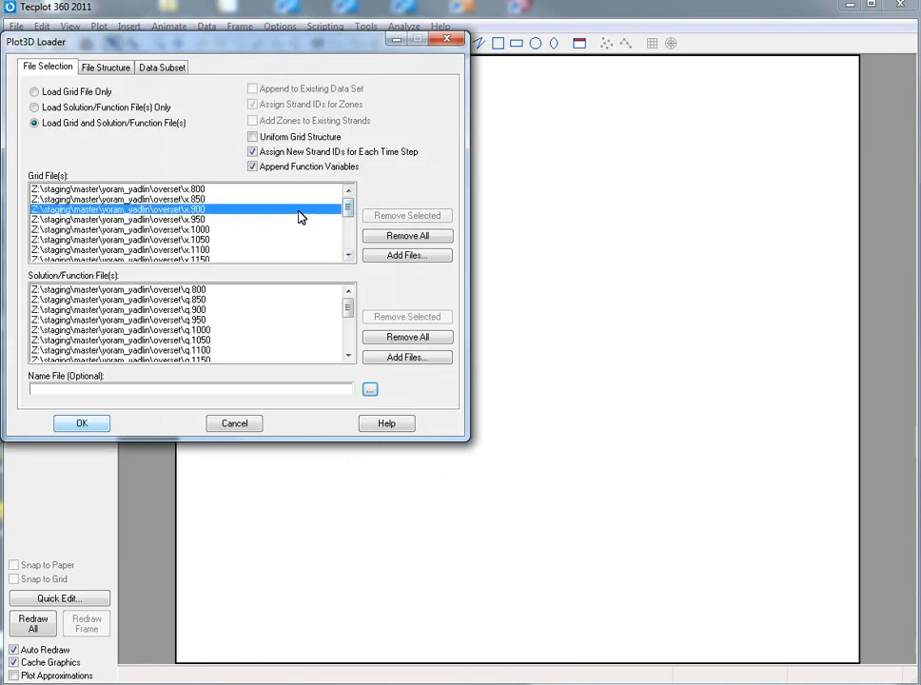
left_click(407, 236)
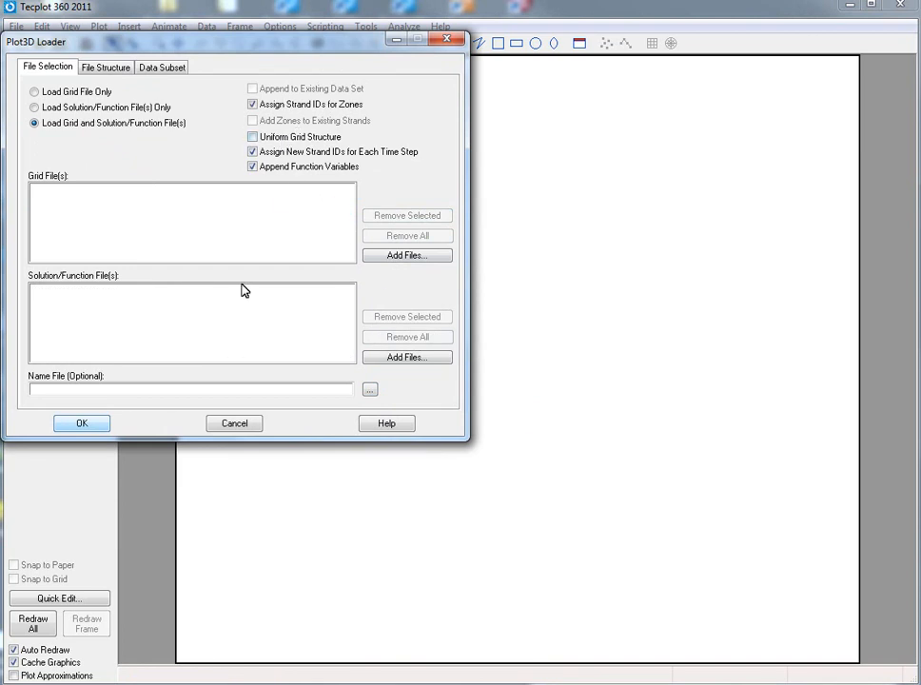
mouse_move(240, 331)
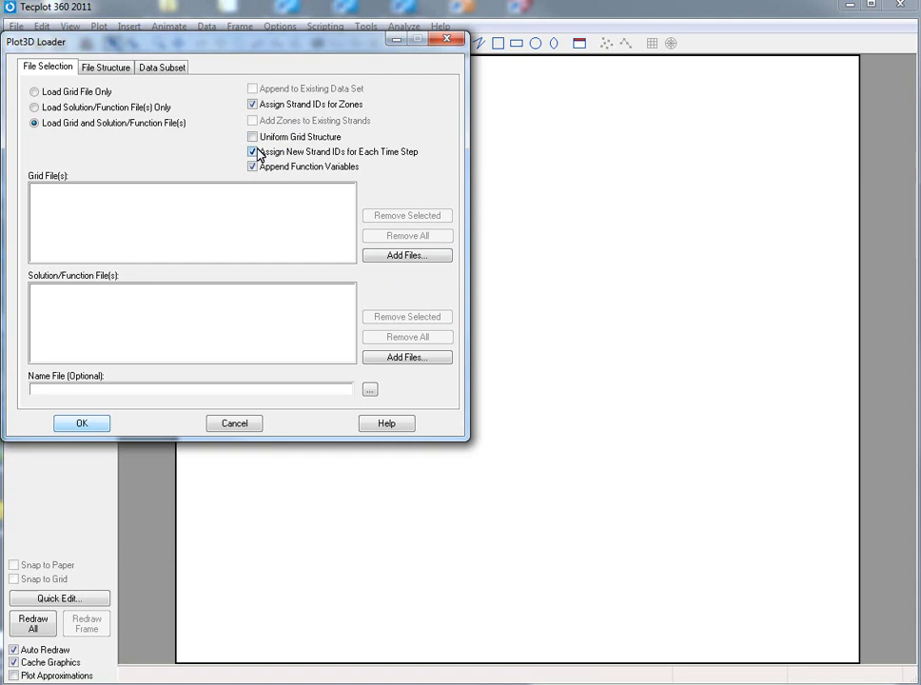
Adjust the Uniform Grid Structure option, toggling it off and back on
left_click(253, 137)
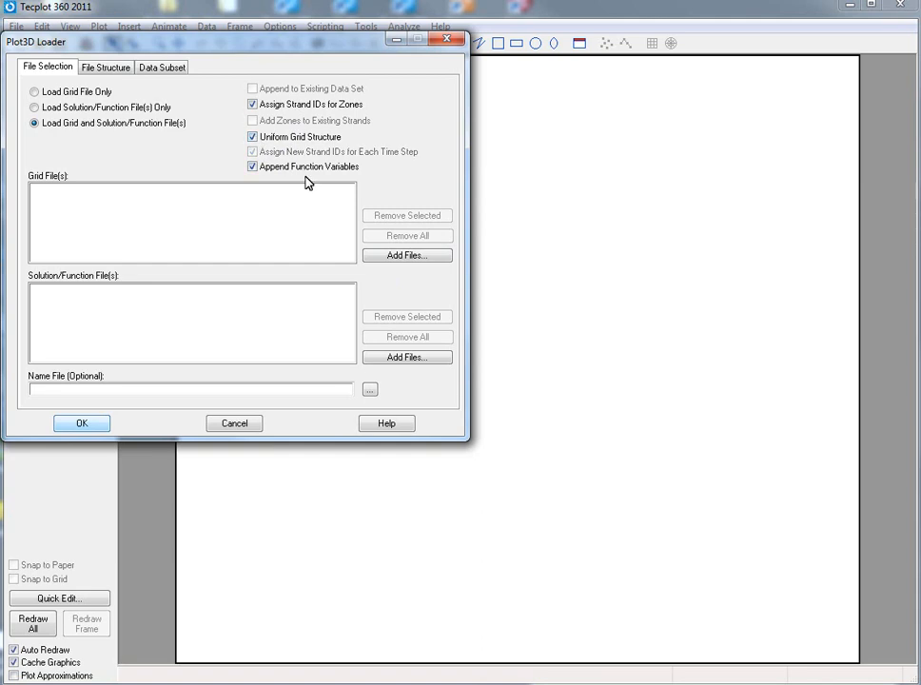
left_click(251, 137)
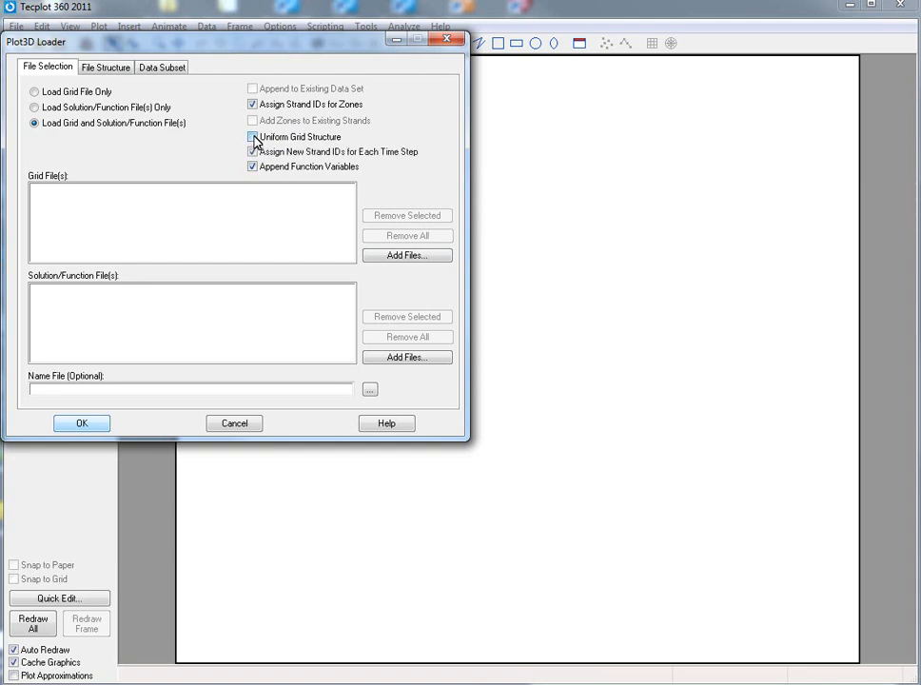
left_click(253, 137)
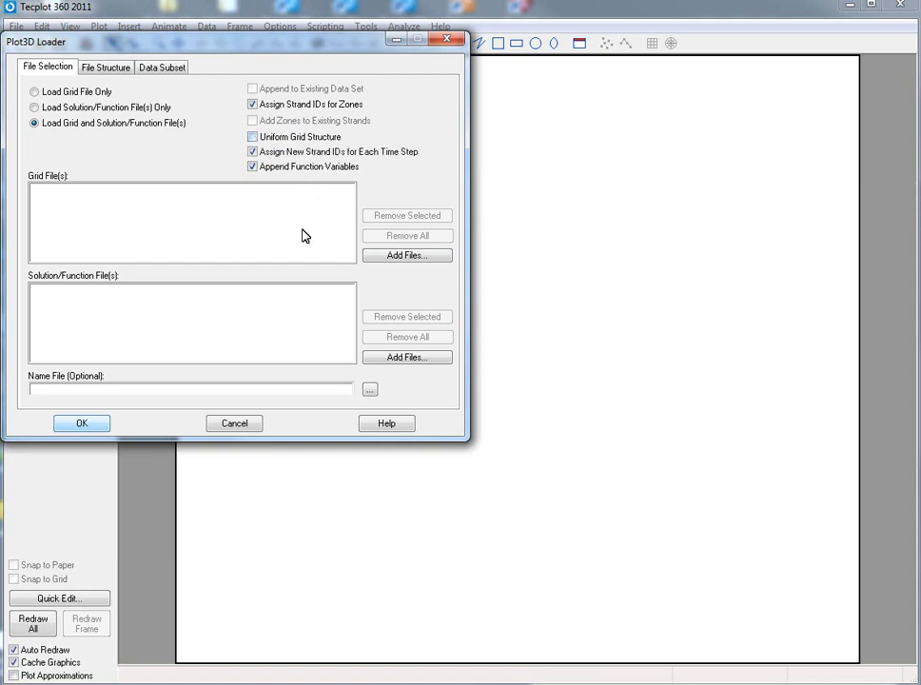
mouse_move(331, 232)
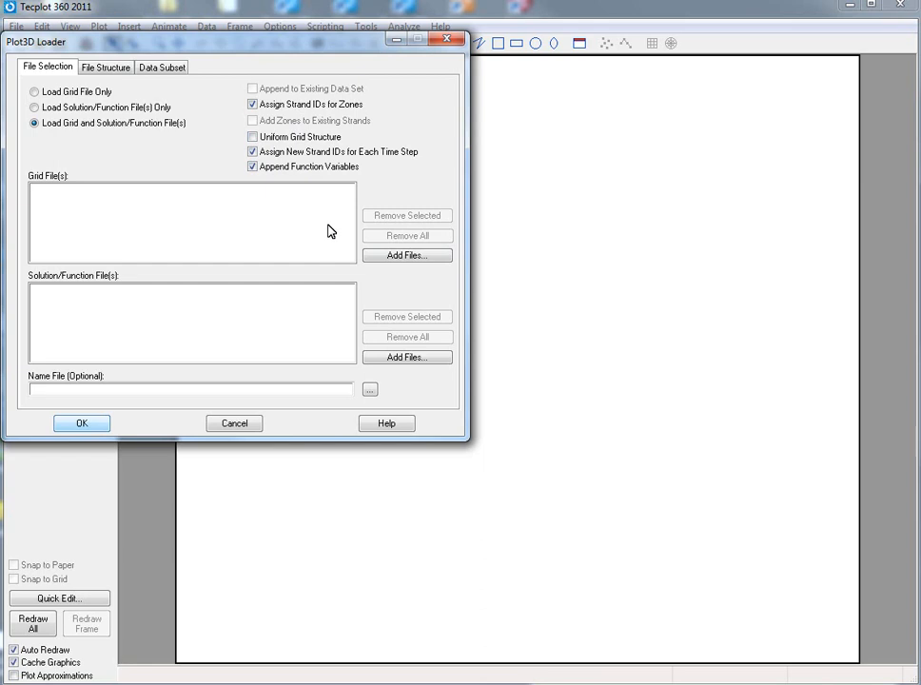
Add the overset x.* grid files to the loader's grid file list
left_click(407, 255)
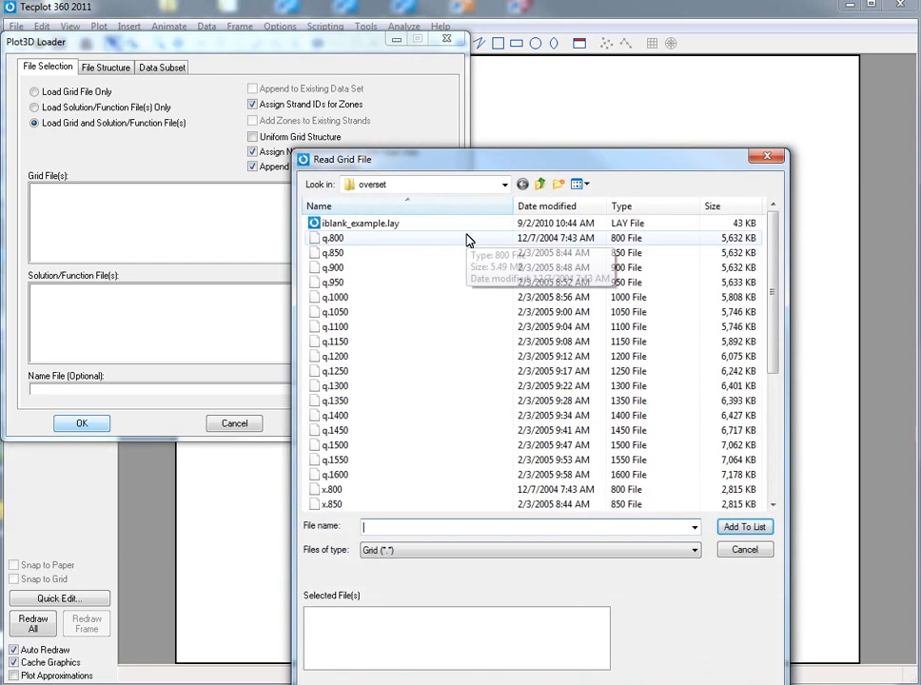
left_click(333, 490)
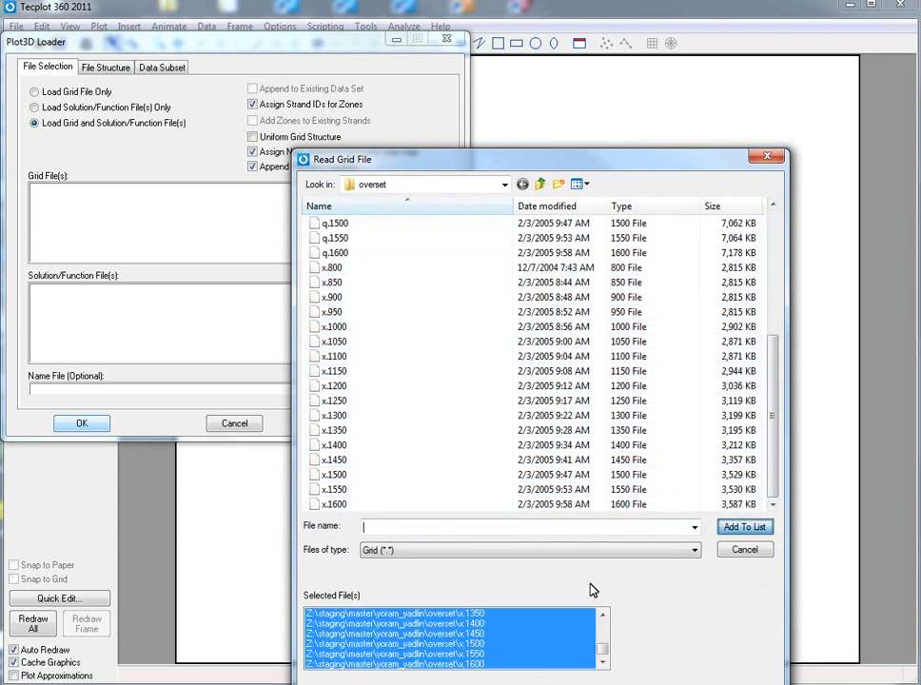
left_click(746, 525)
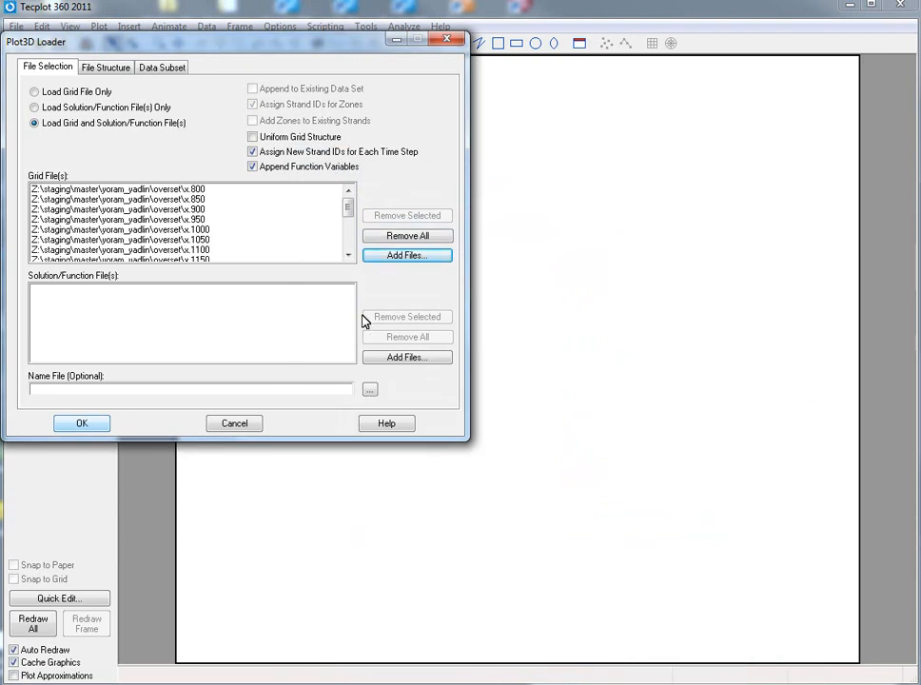
Add the matching q.* solution files to the solution file list
left_click(408, 357)
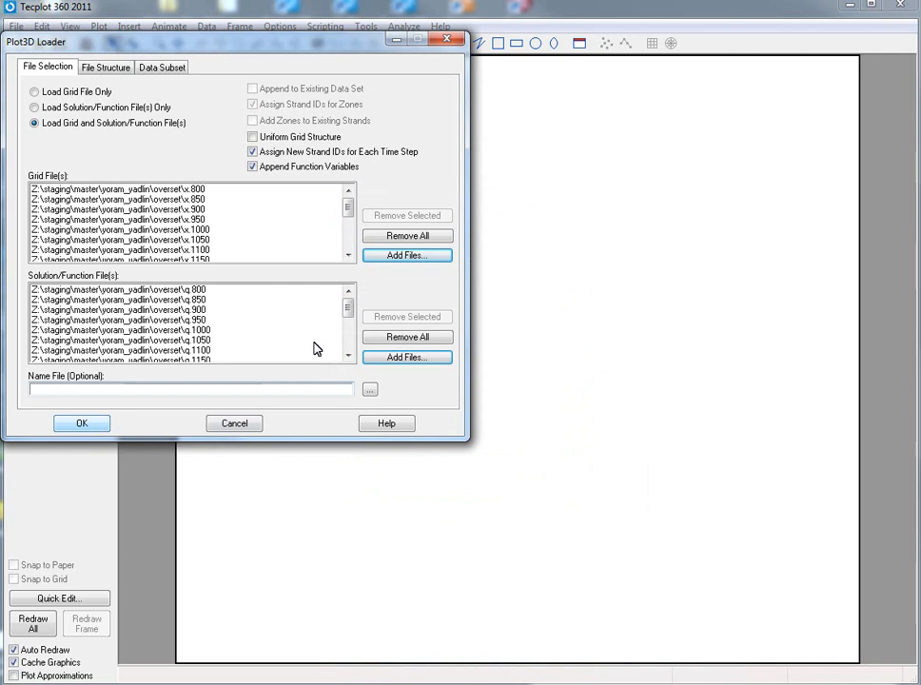
scroll("down", 3)
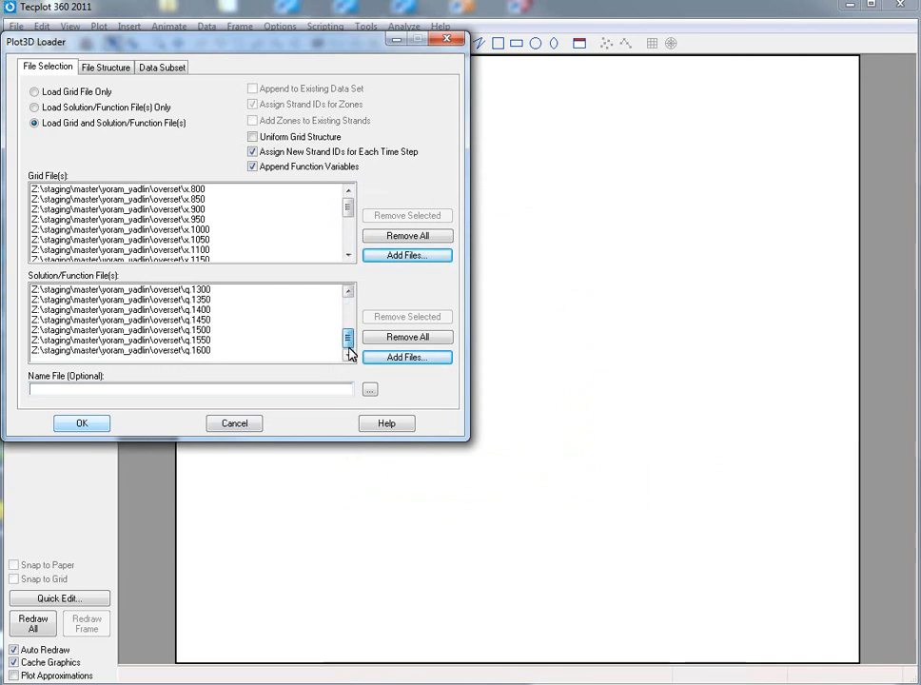
left_click(348, 319)
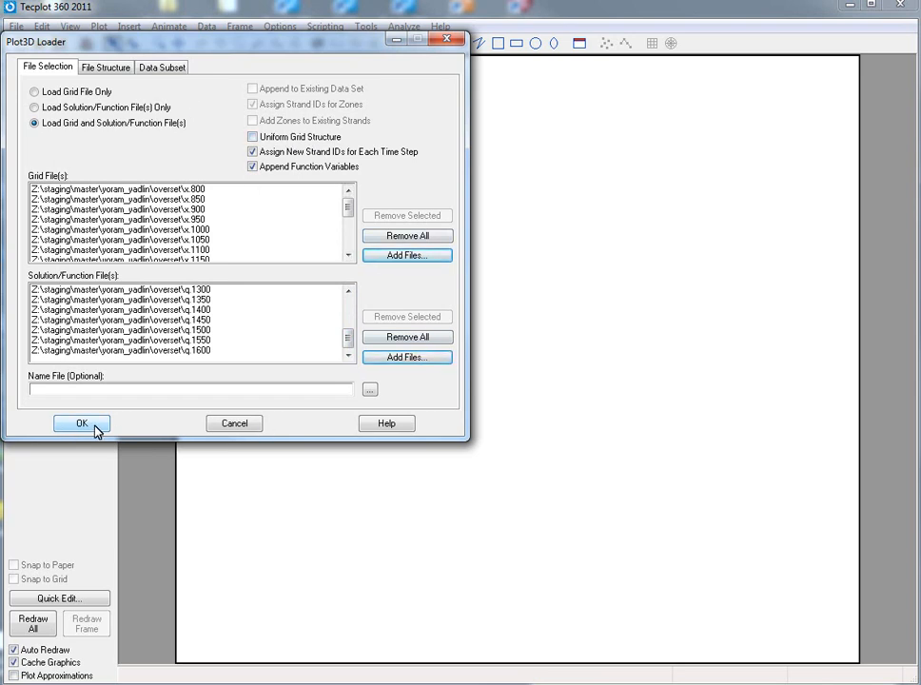
Load the listed files and show the zones as a 2D Cartesian plot with Z against X
left_click(80, 423)
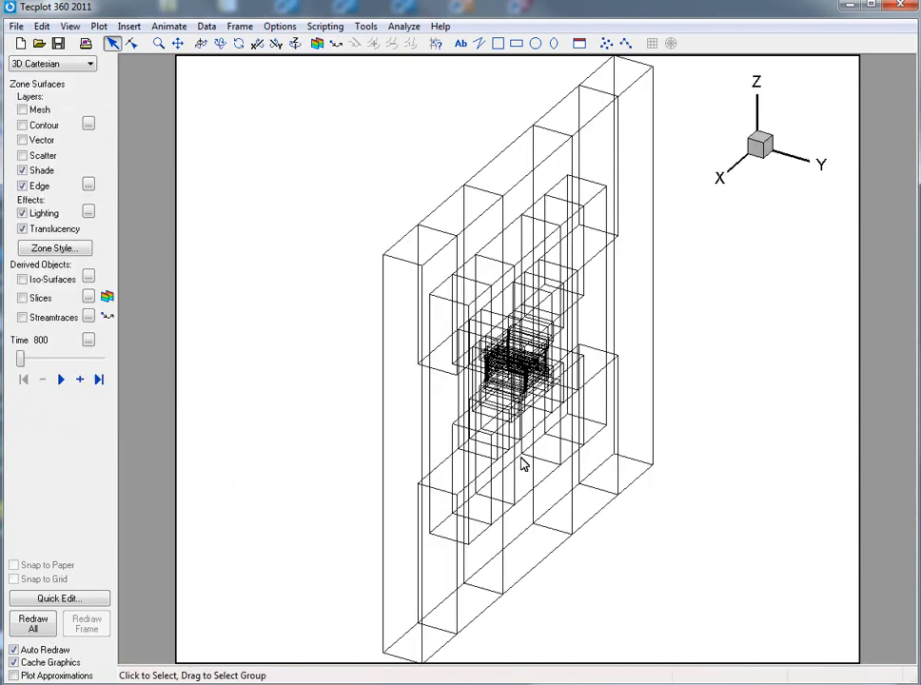
left_click_drag(524, 466, 453, 404)
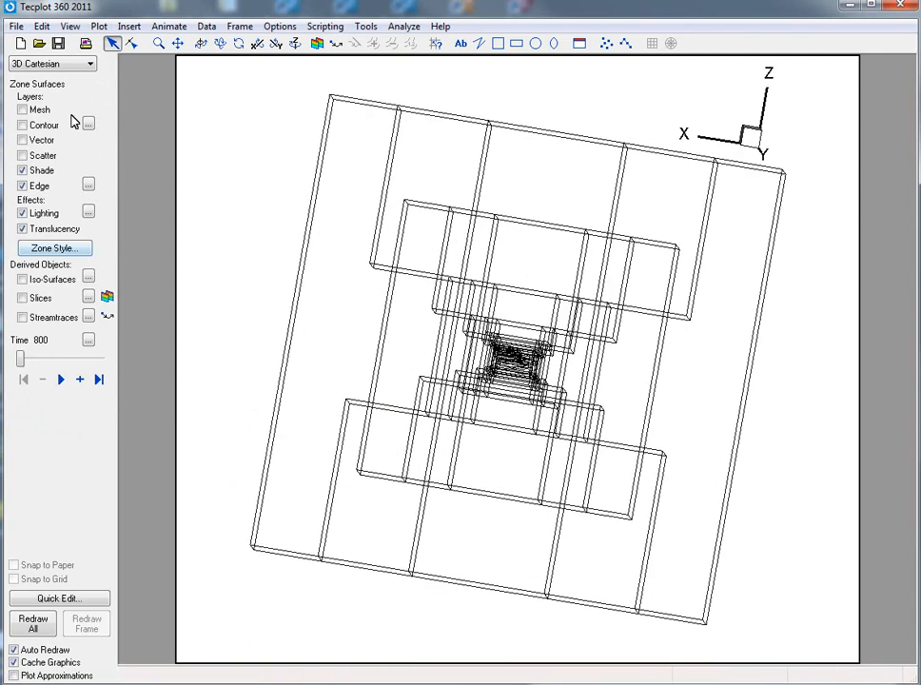
left_click(51, 62)
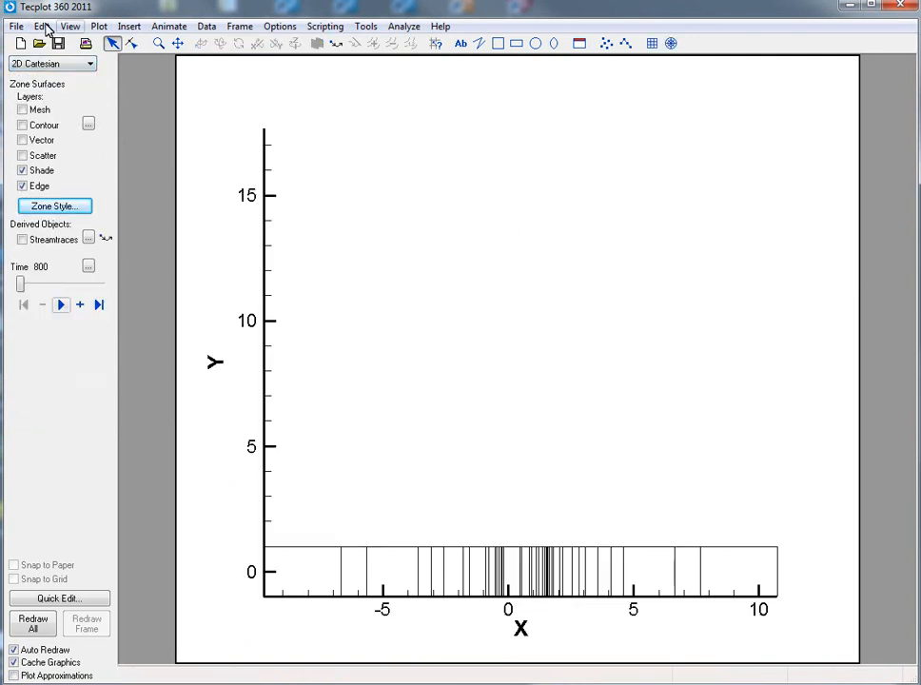
left_click(99, 27)
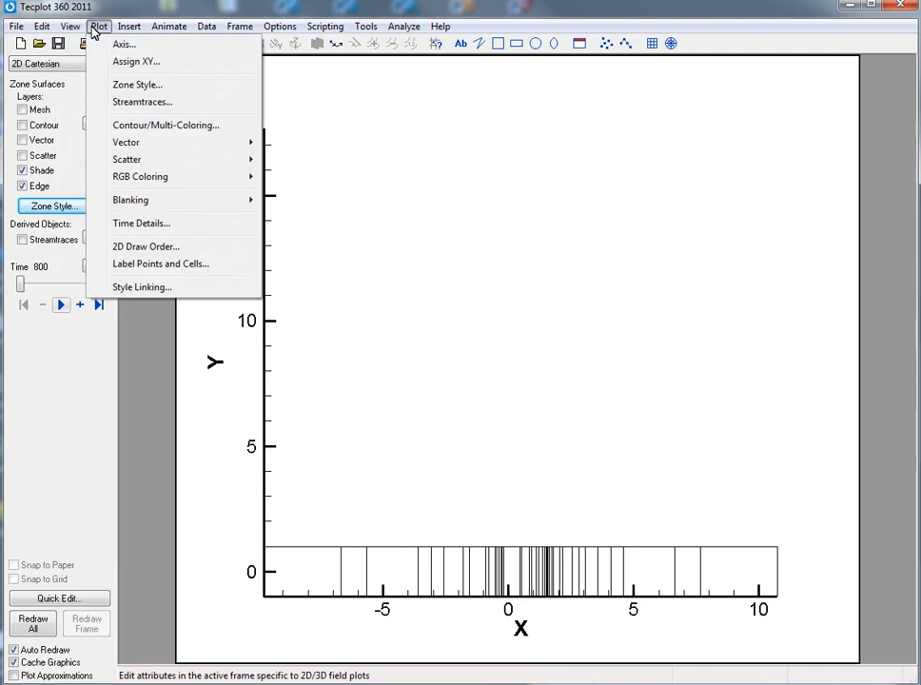
left_click(137, 61)
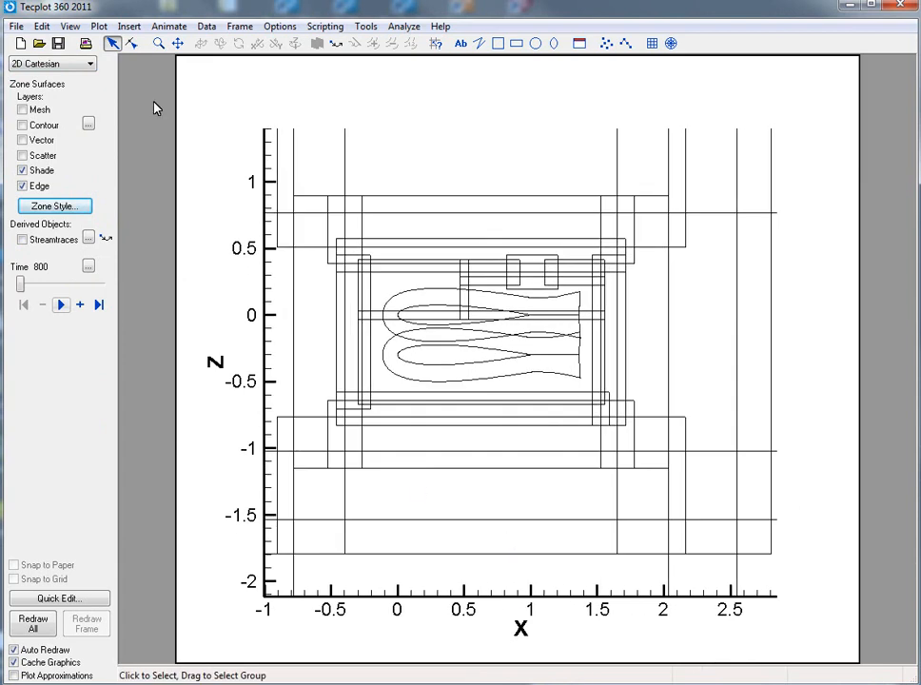
Enable value blanking, trimming cells where constraint 1: IBlank equals 0
left_click(99, 26)
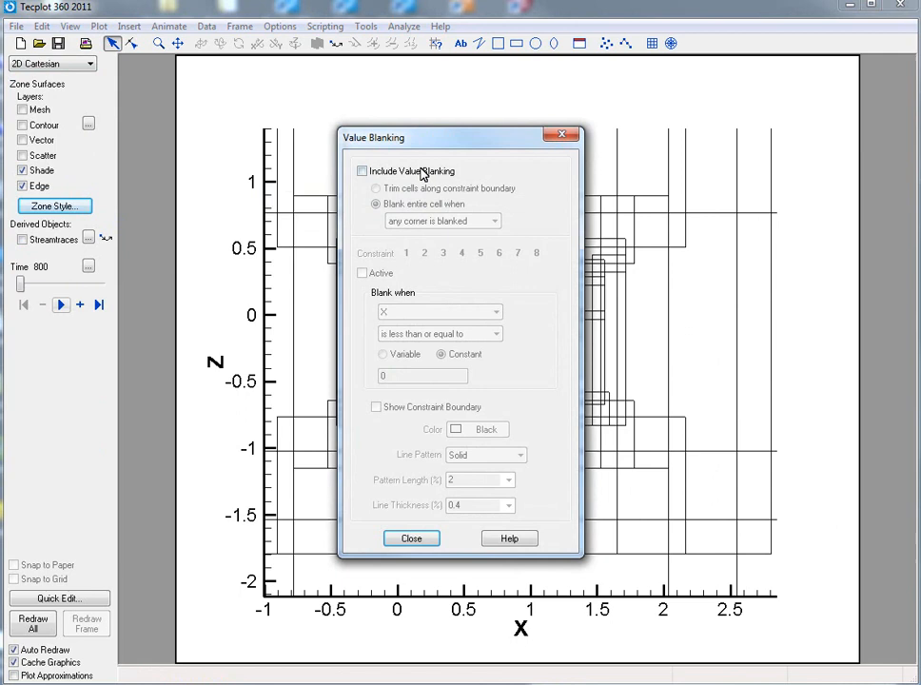
left_click(361, 171)
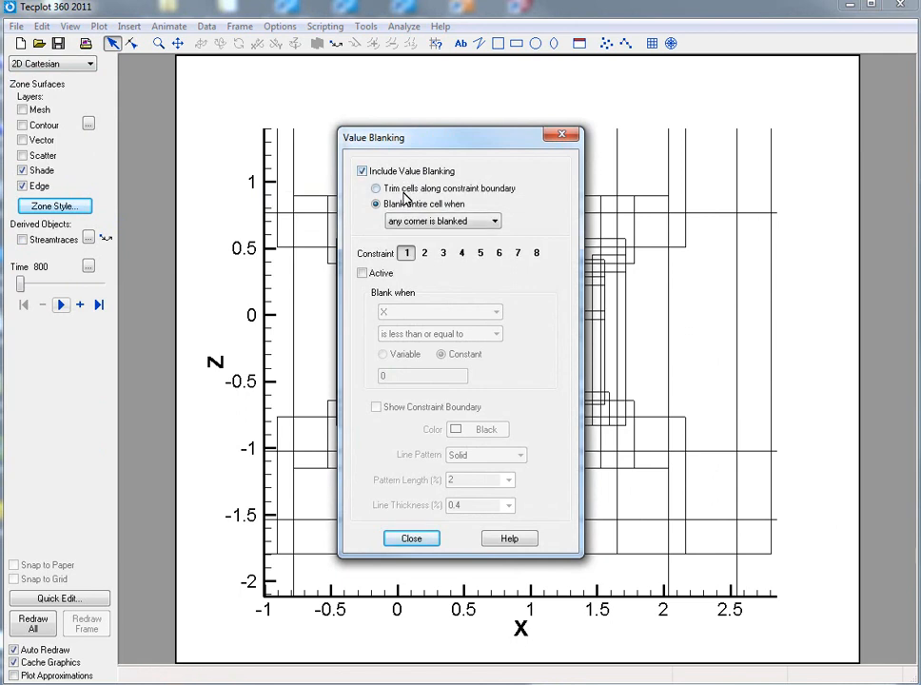
left_click(377, 188)
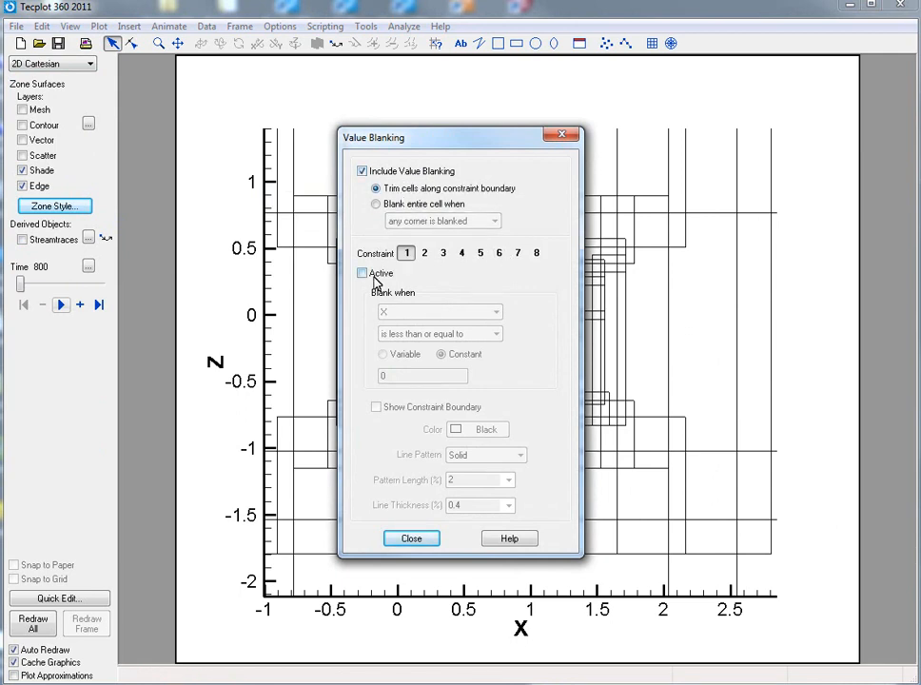
left_click(362, 274)
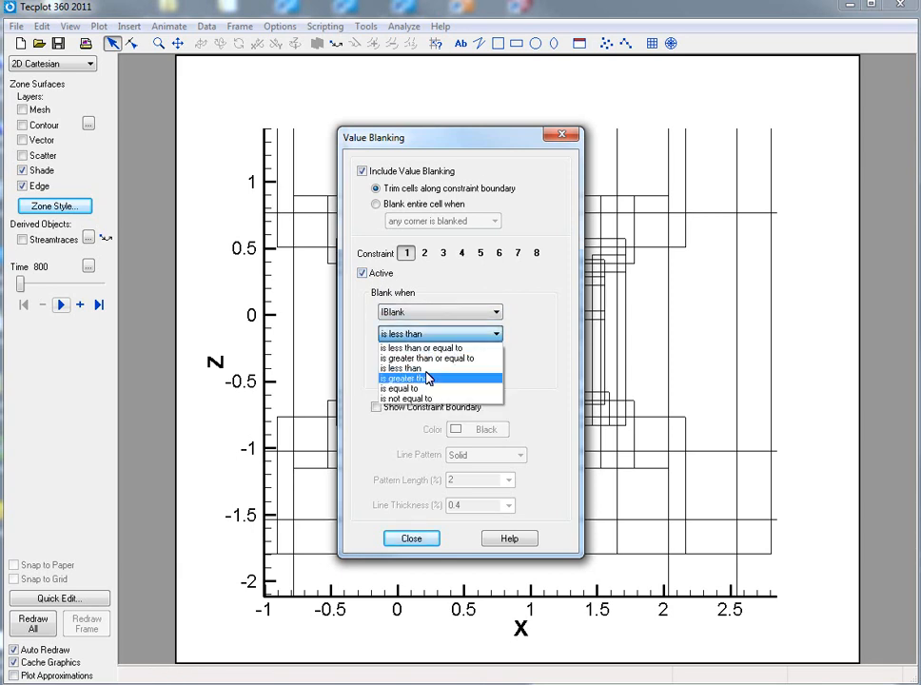
left_click(400, 388)
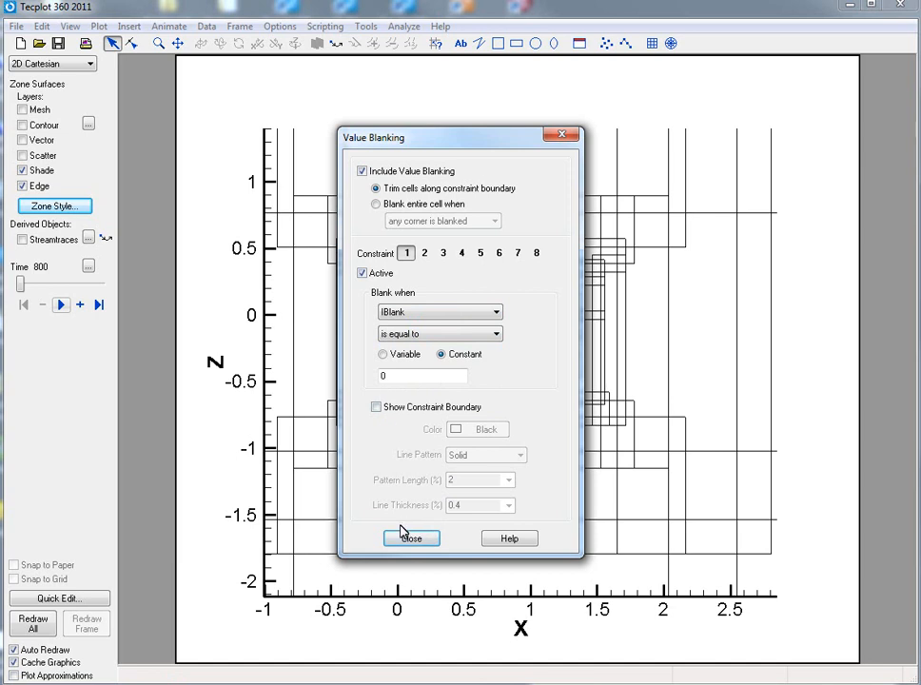
left_click(411, 536)
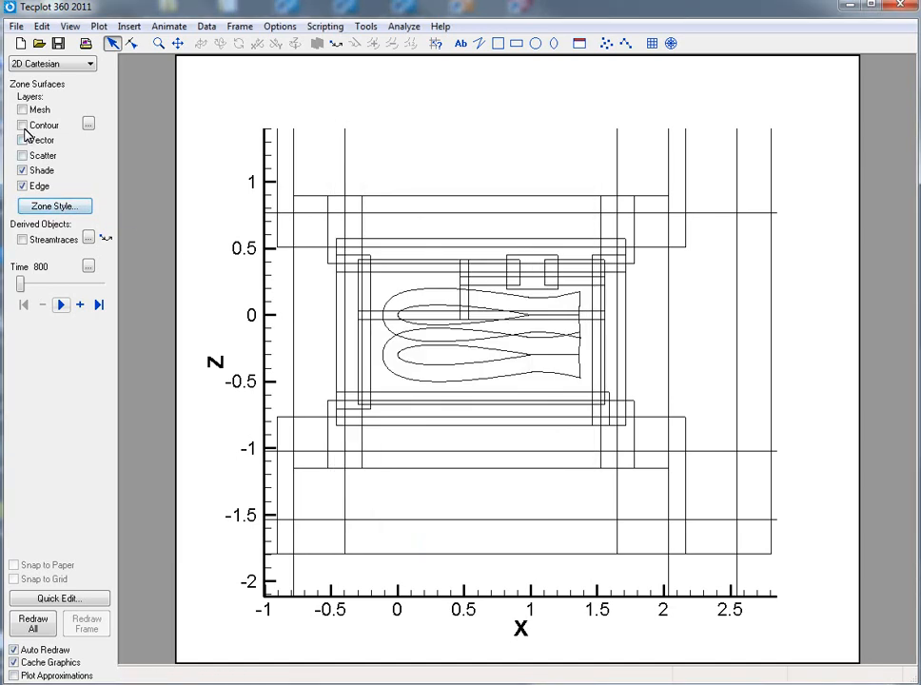
Turn on zone surfaces and show a contour flood with mesh lines off
left_click(23, 108)
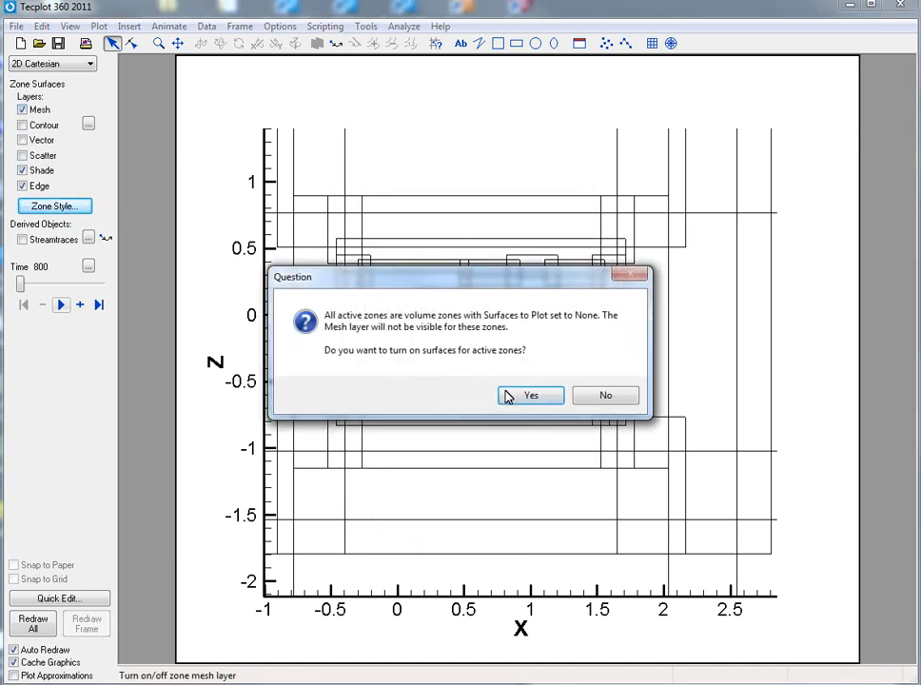
left_click(531, 394)
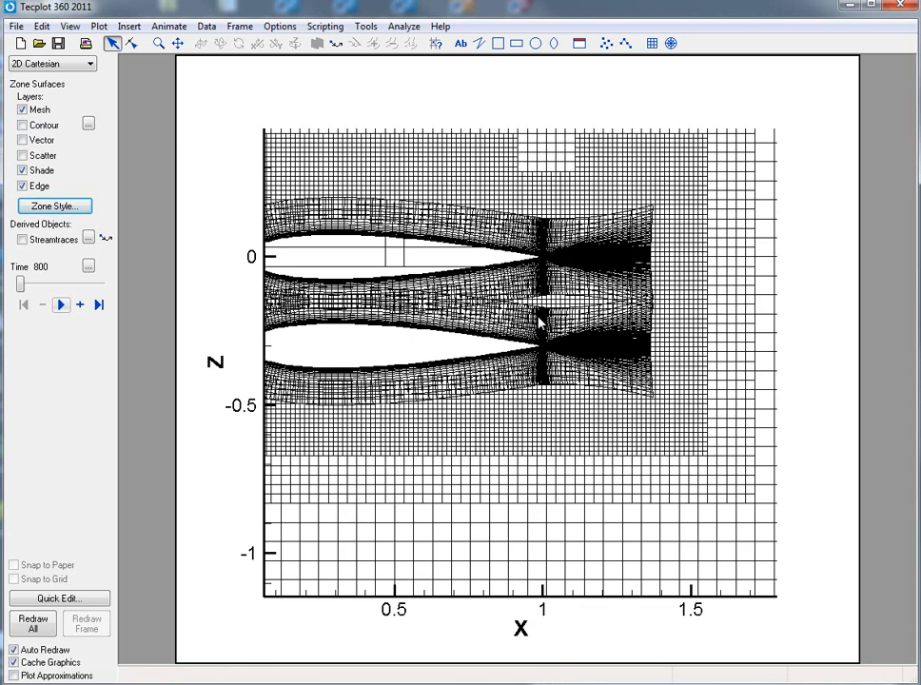
mouse_move(535, 248)
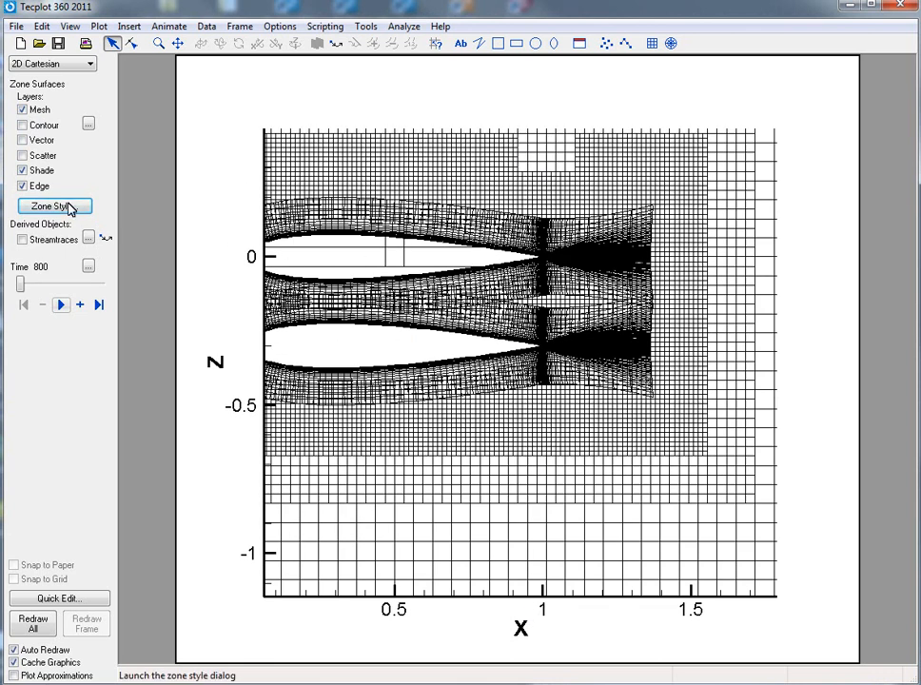
left_click(23, 108)
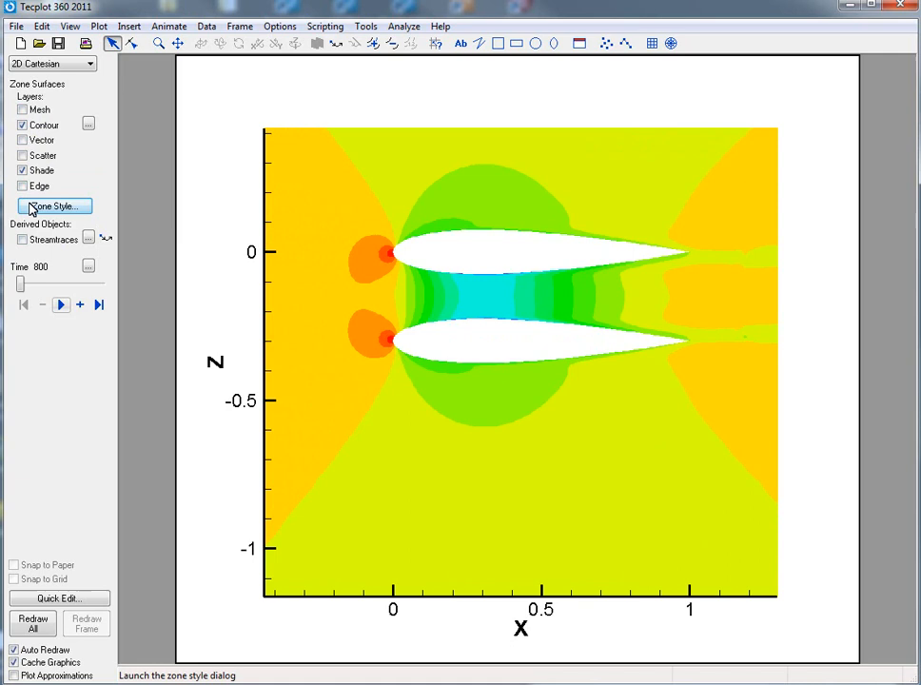
Review the zone contour flood list and advance the solution time from 800 to 850
left_click(53, 205)
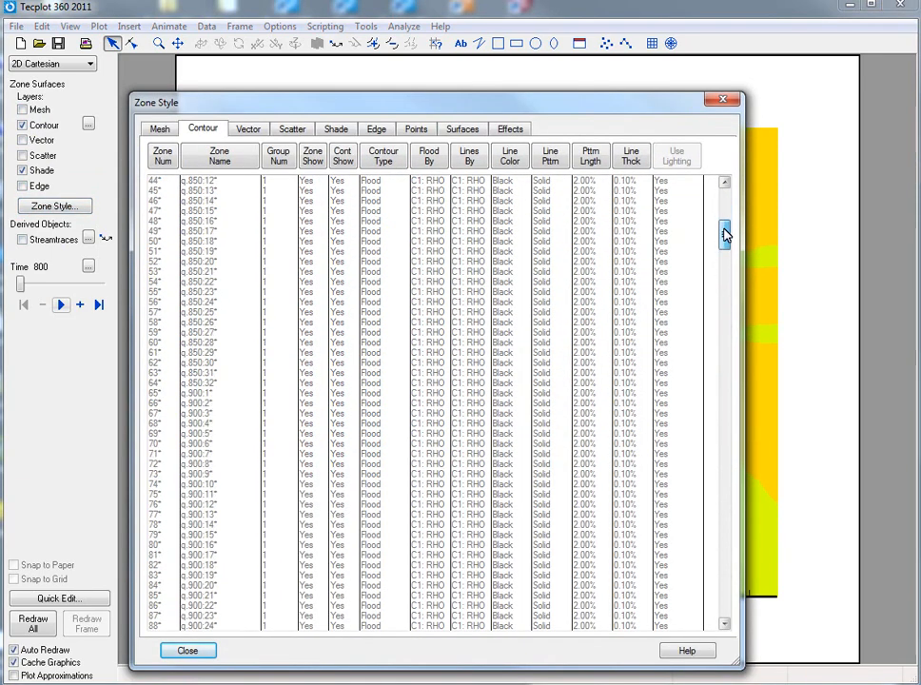
left_click_drag(725, 232, 725, 194)
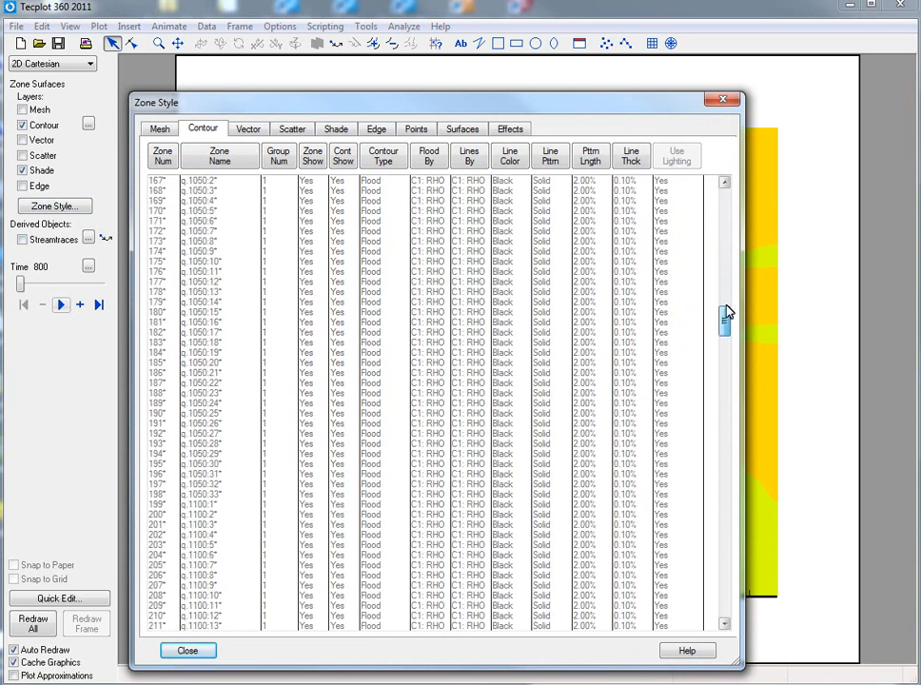
left_click_drag(724, 319, 723, 581)
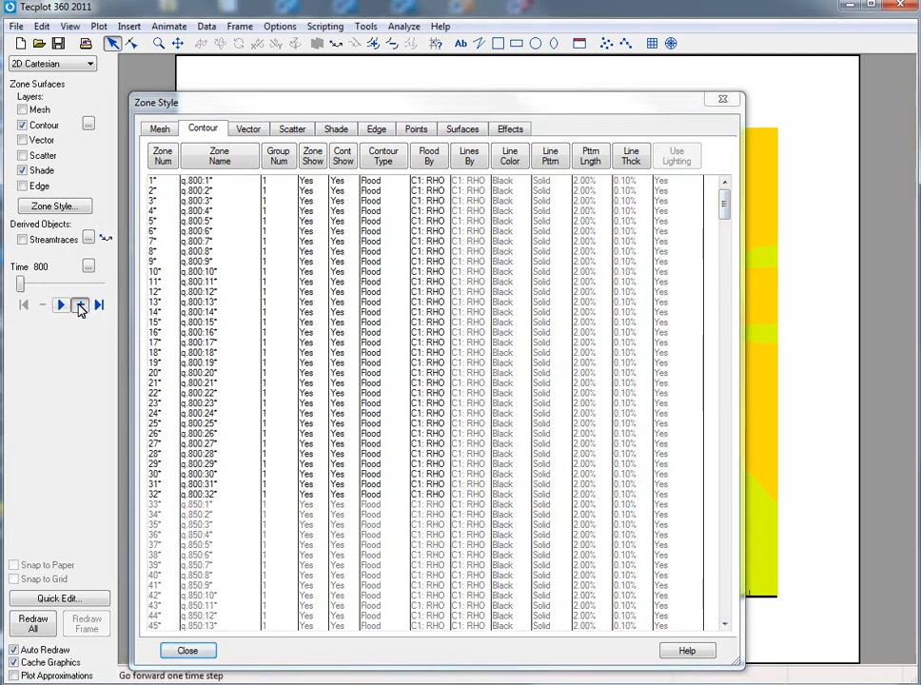
left_click(61, 304)
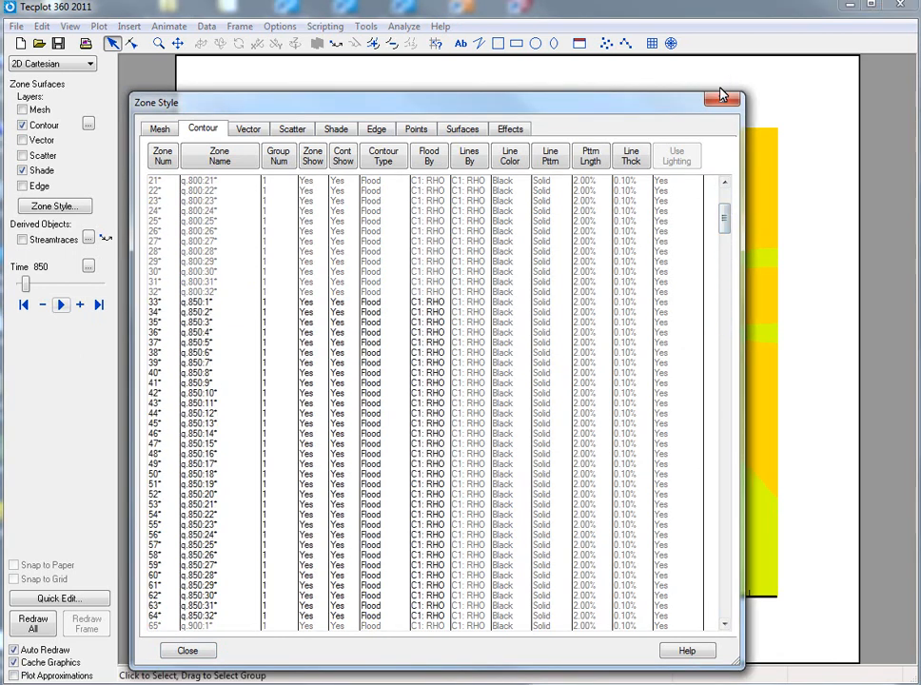
Close Zone Style and play the contour animation through to solution time 1600
left_click(187, 651)
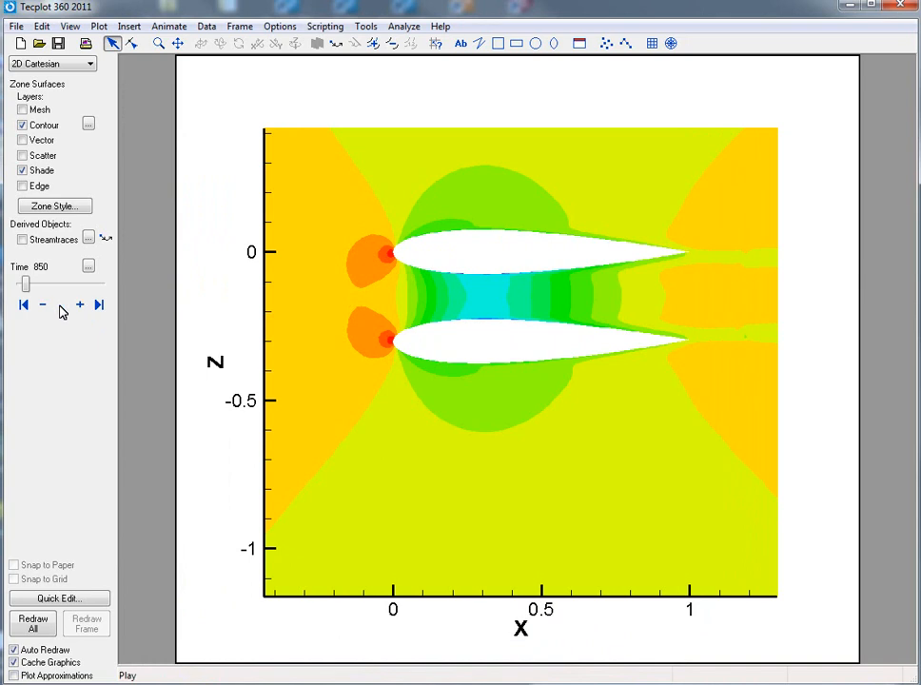
left_click(61, 304)
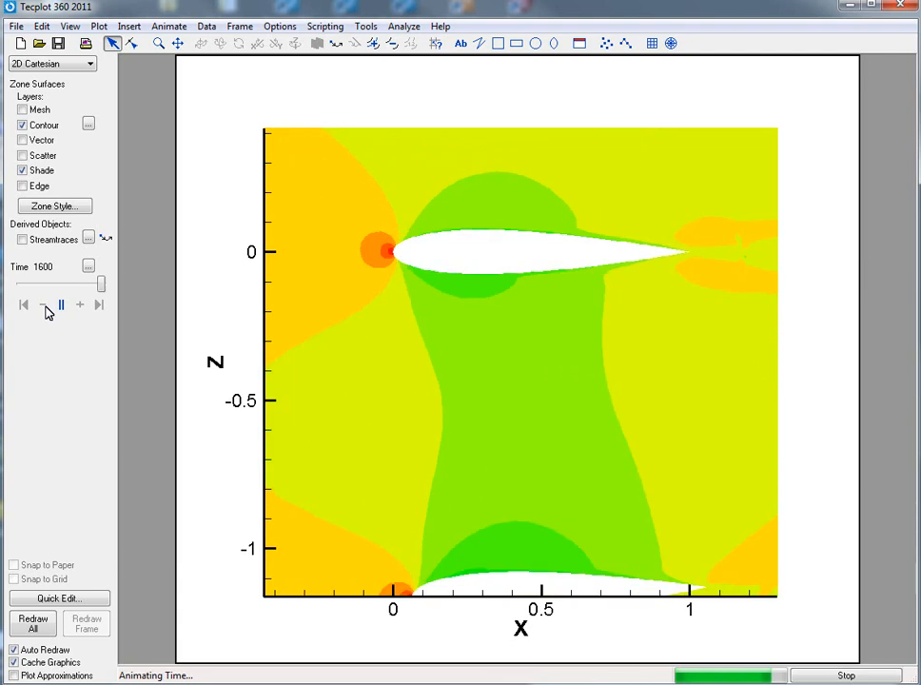
left_click(61, 304)
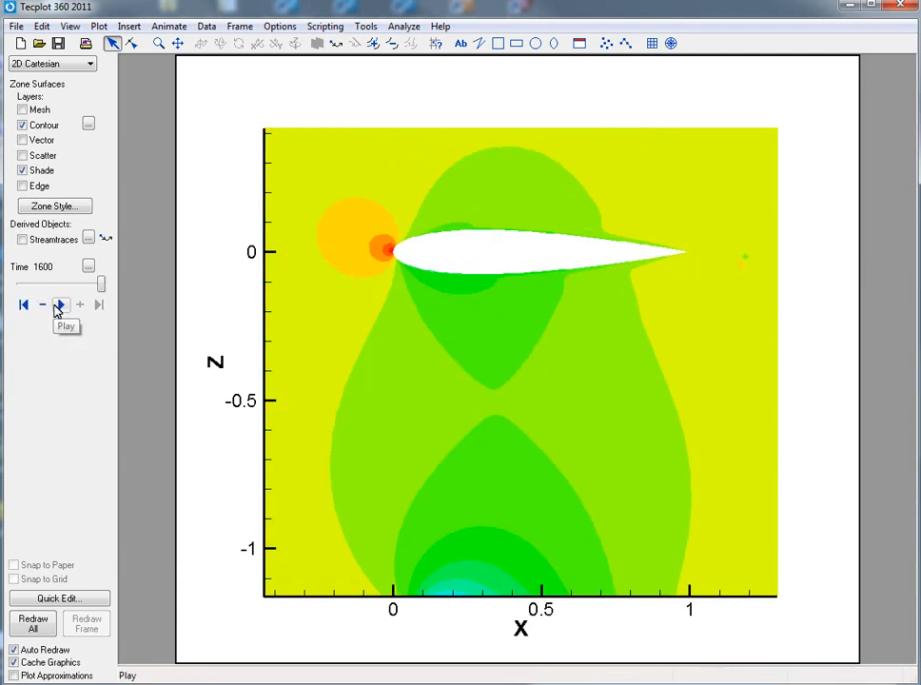
left_click(61, 304)
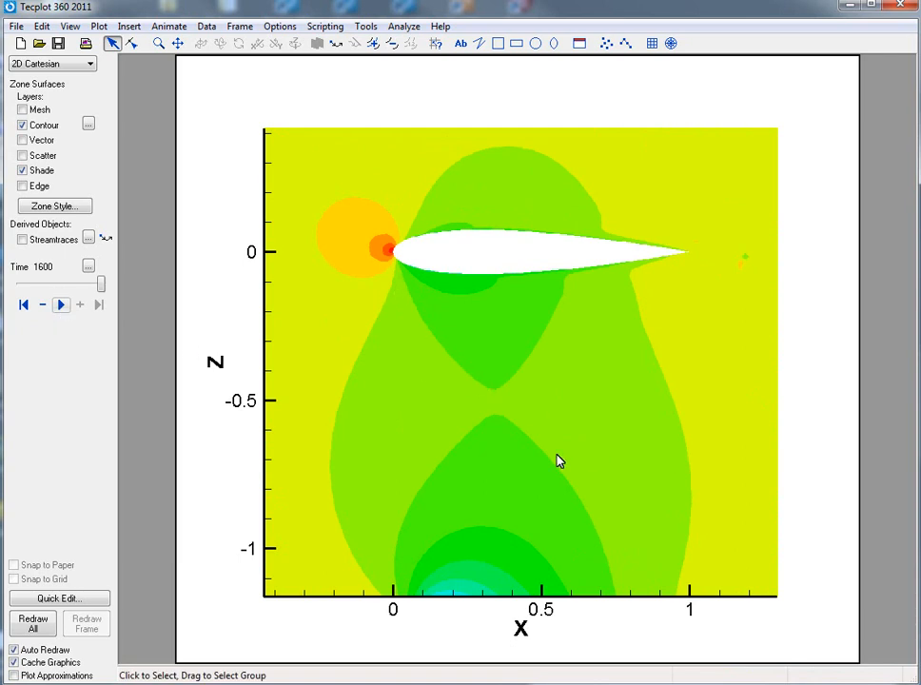
mouse_move(590, 407)
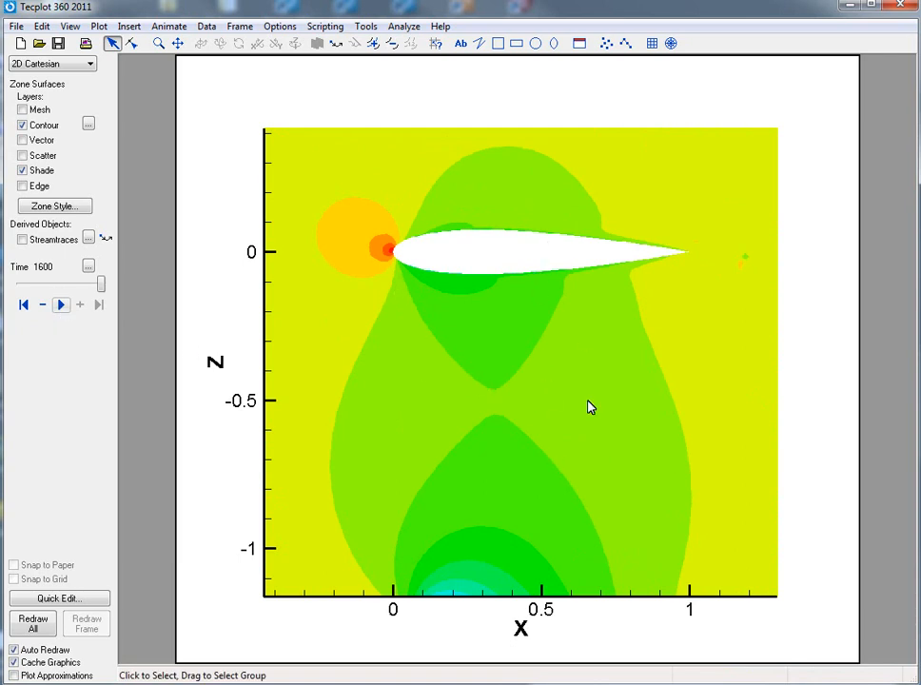